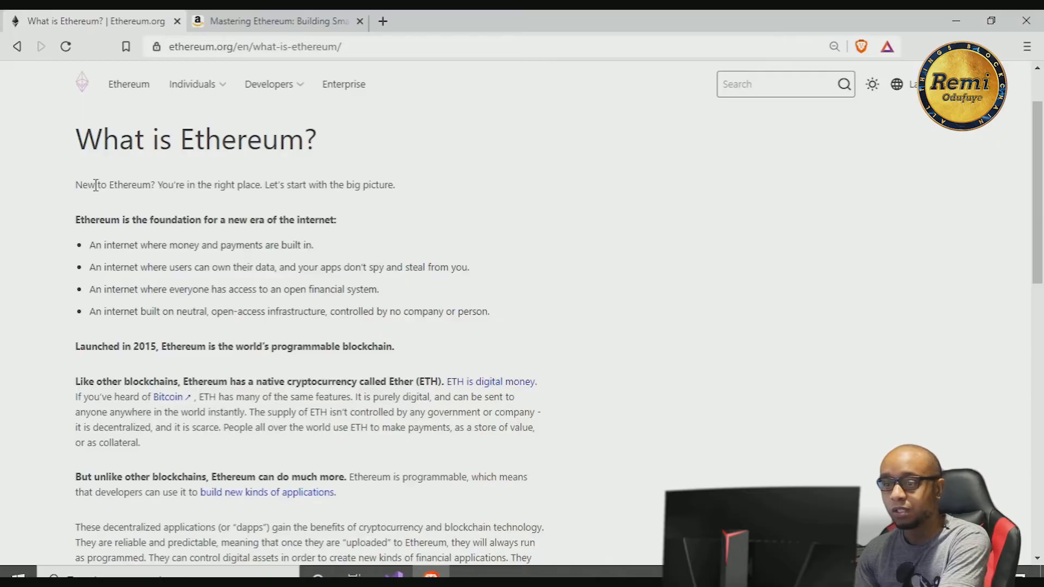
mouse_move(296, 206)
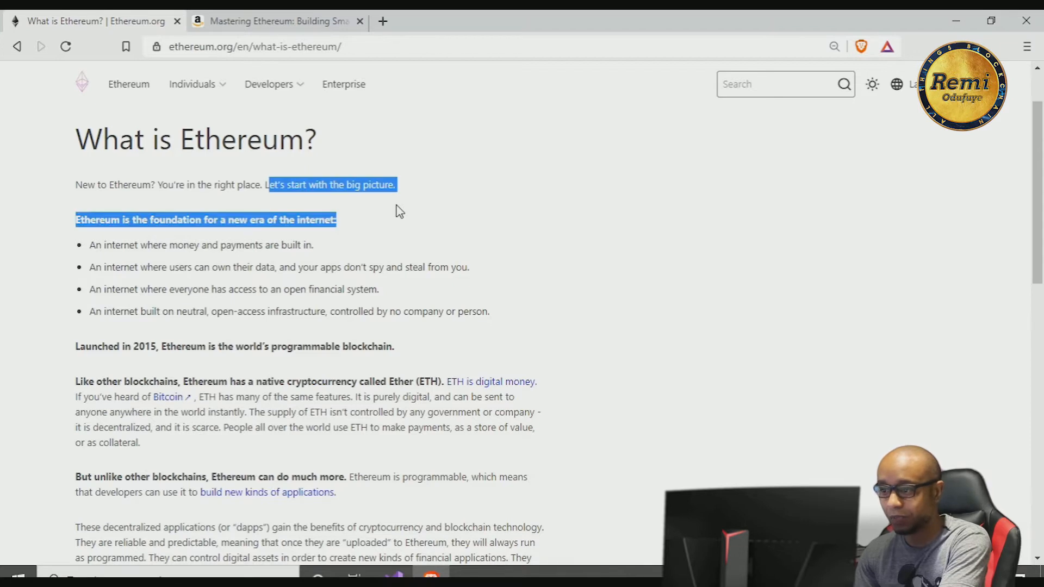
scroll("down", 3)
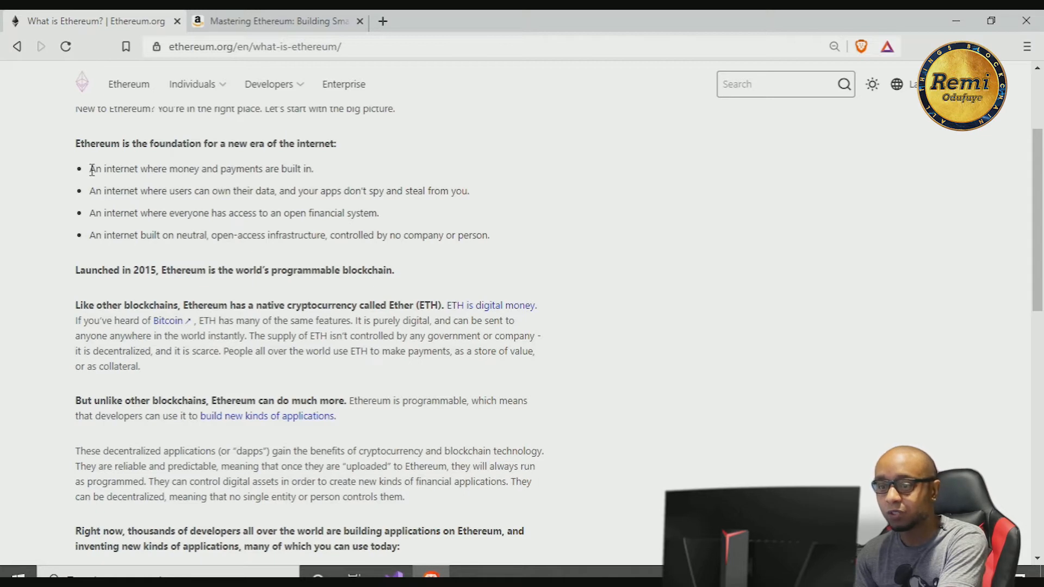
left_click_drag(89, 169, 280, 191)
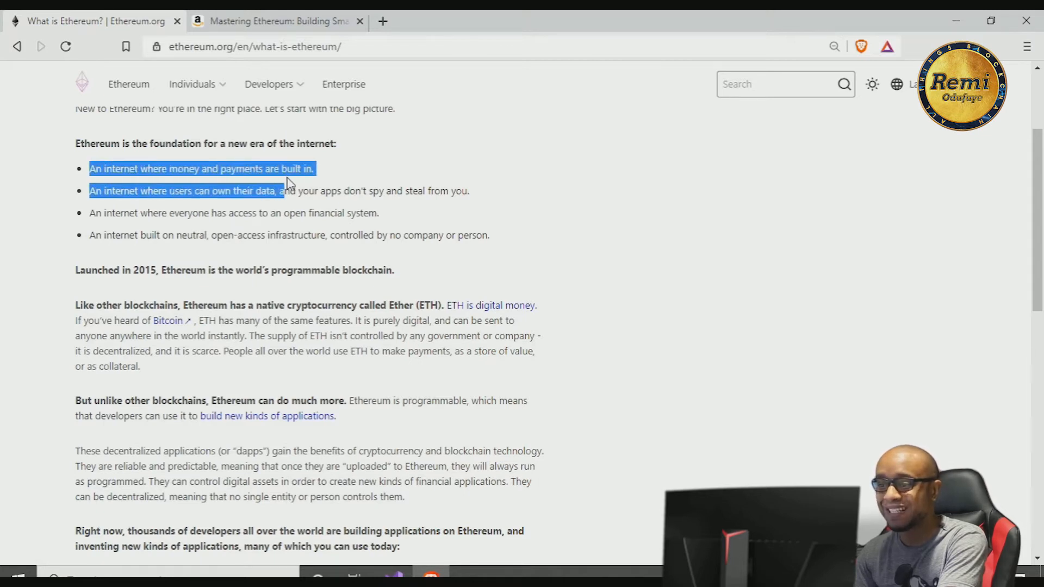
left_click(319, 203)
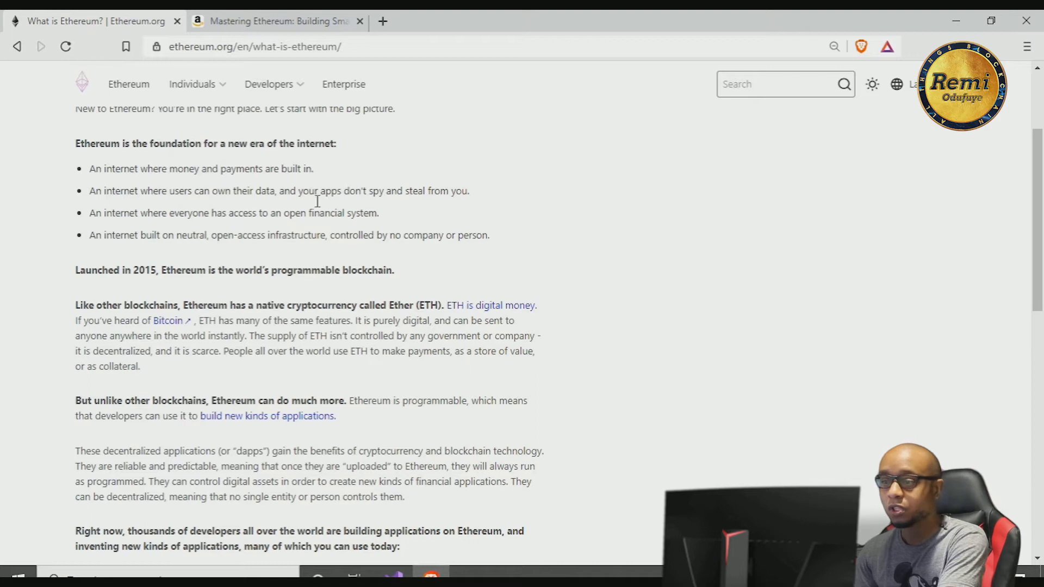